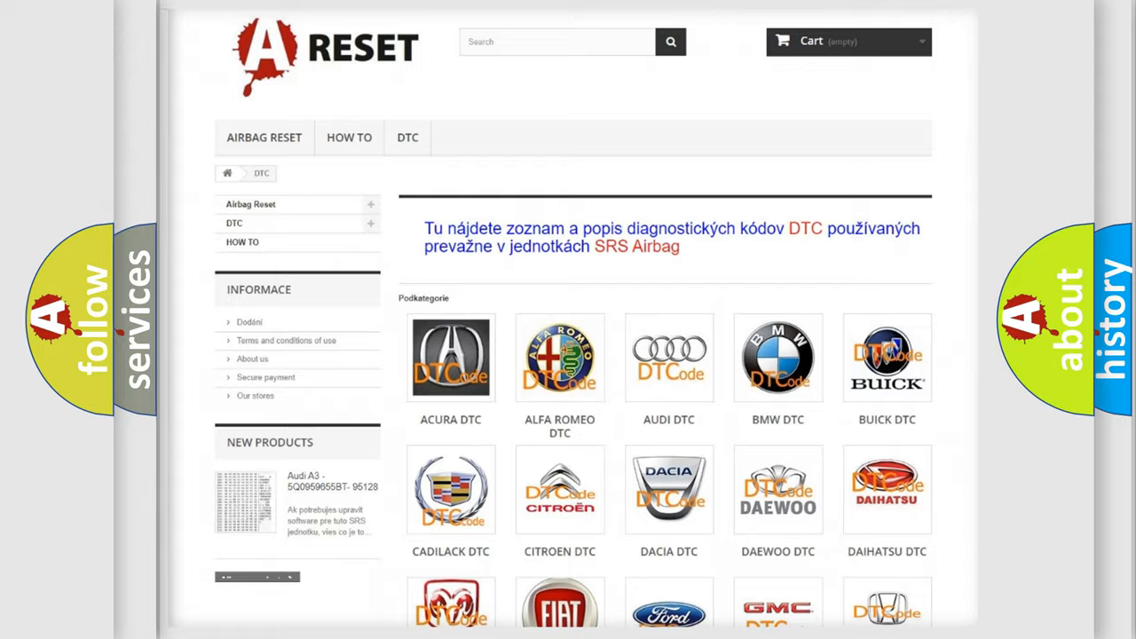
scroll(down, 3)
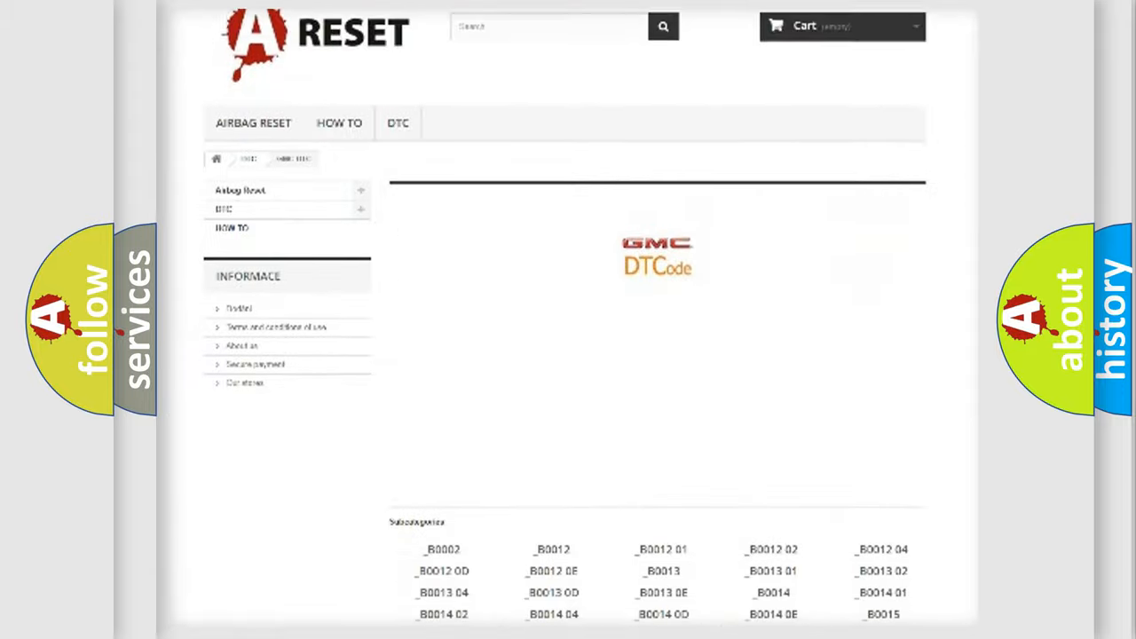
scroll(down, 3)
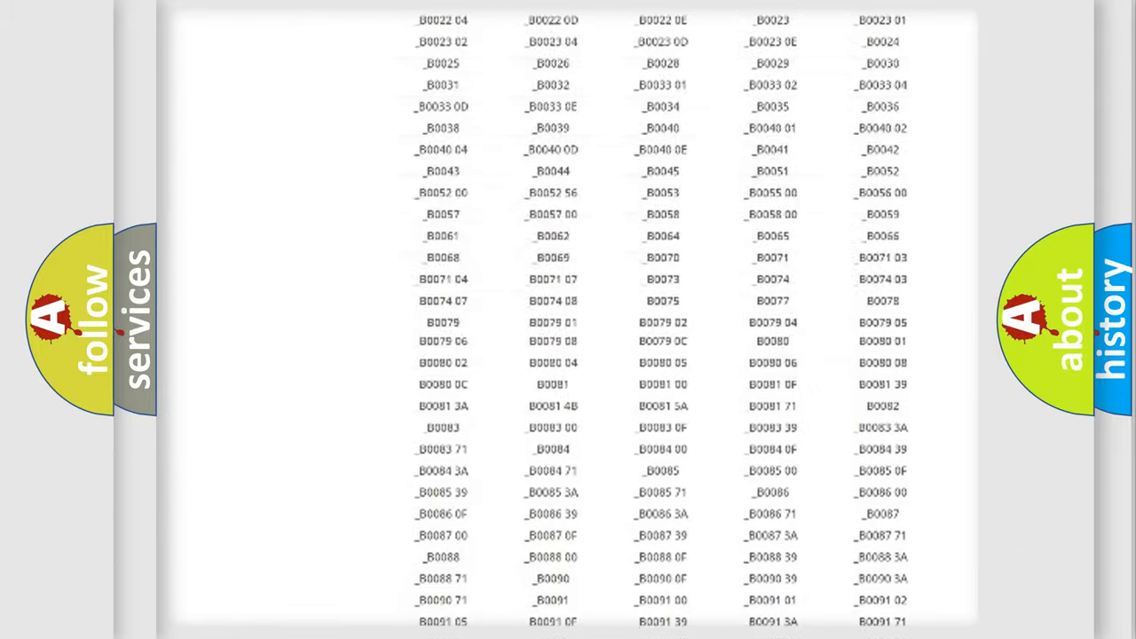